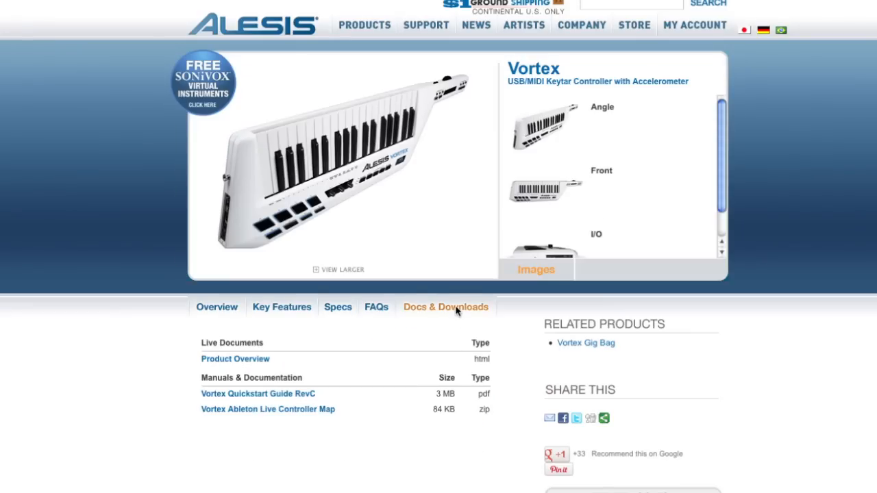
pyautogui.moveTo(257, 413)
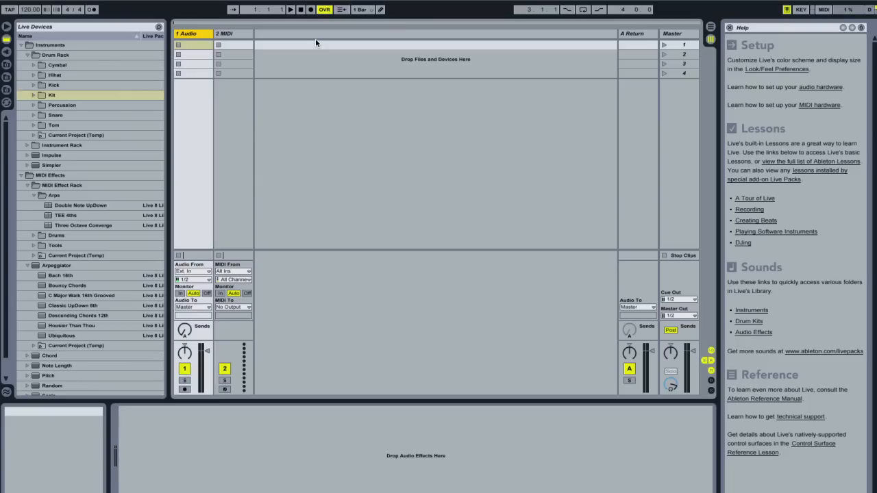
# - Switch from the Alesis Vortex downloads page back to Ableton Live
pyautogui.click(46, 6)
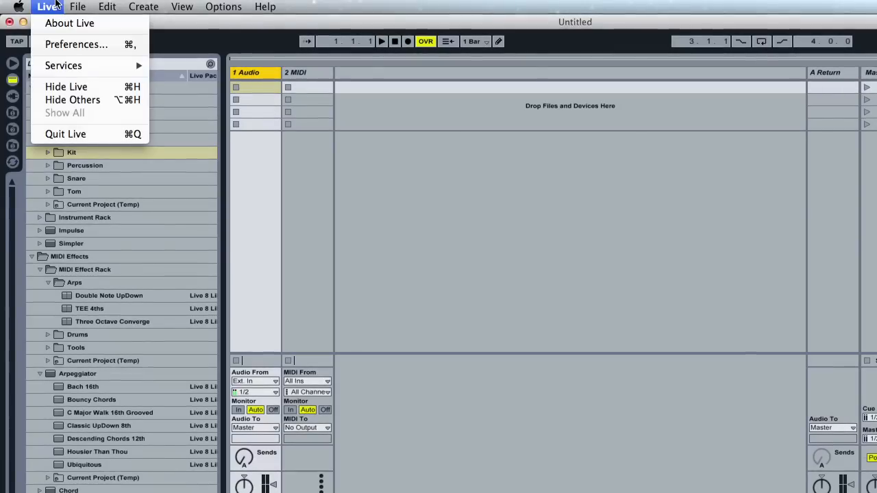
# - In Preferences MIDI Sync, choose Vortex as Control Surface 1
pyautogui.click(75, 44)
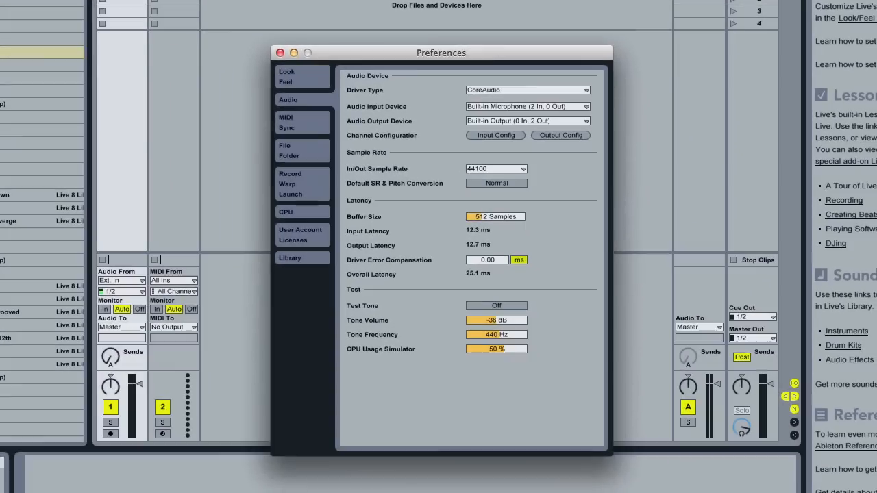
pyautogui.click(285, 122)
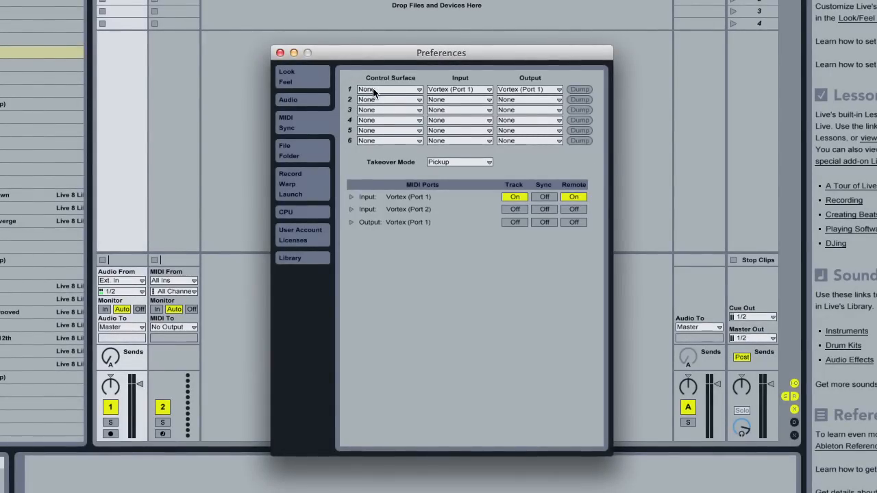
pyautogui.click(389, 89)
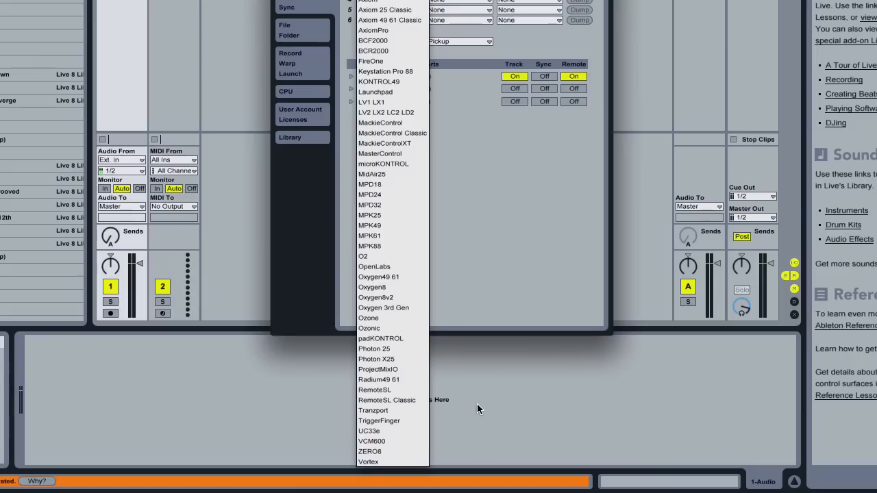
pyautogui.click(368, 462)
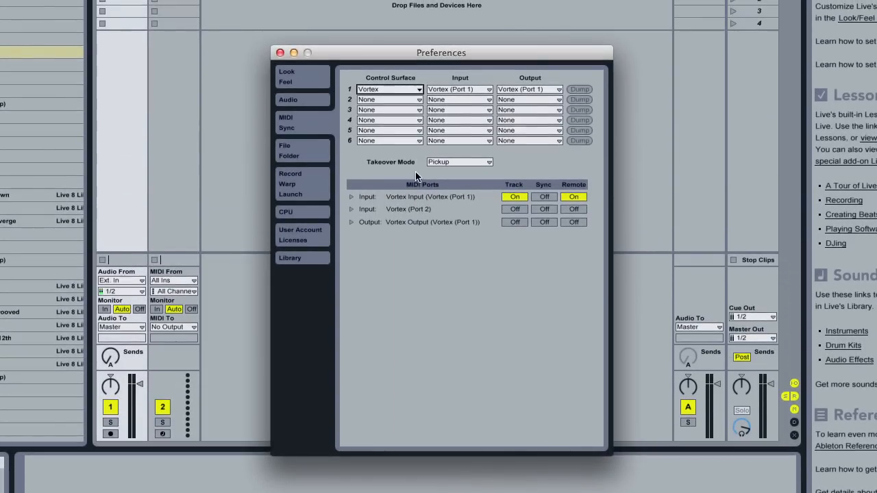
# - Set Vortex Port 1 as input and output, enable Track and Remote, and leave Preferences
pyautogui.click(485, 89)
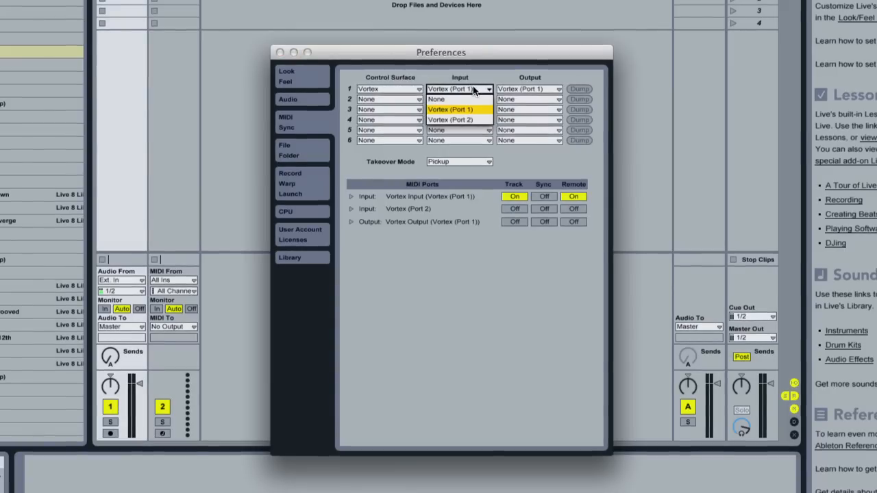
pyautogui.click(457, 110)
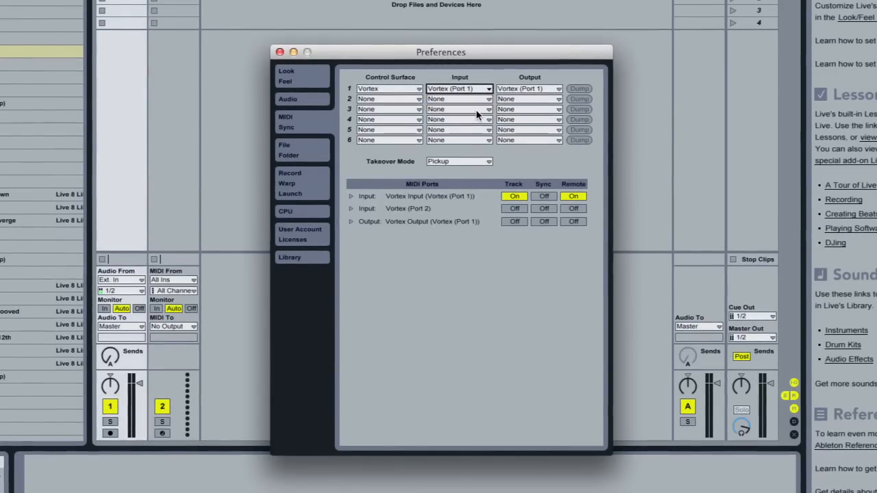
pyautogui.click(528, 110)
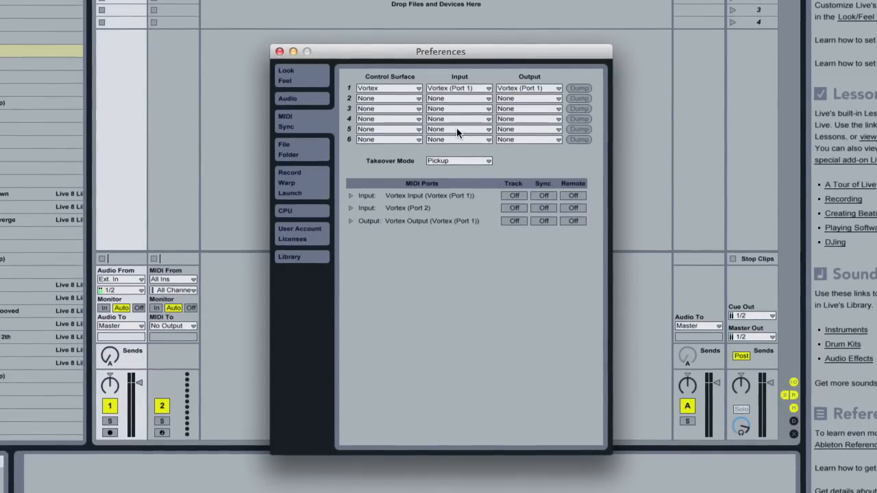
pyautogui.click(512, 194)
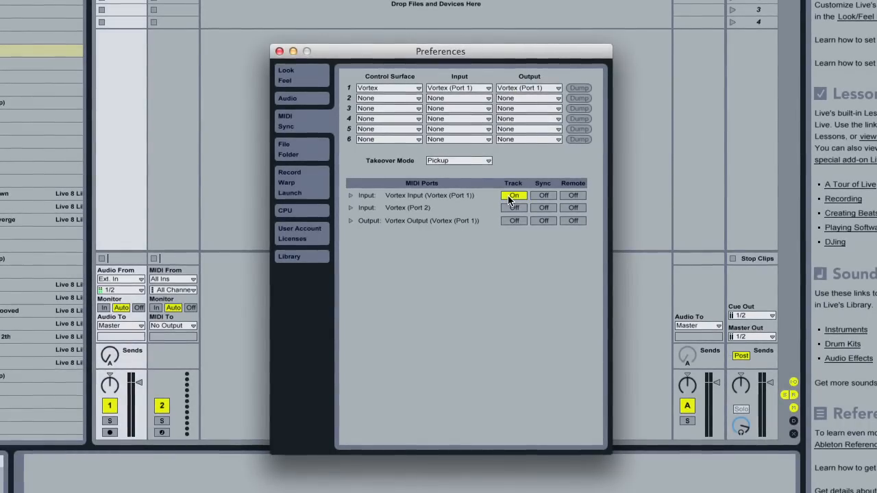
pyautogui.click(572, 194)
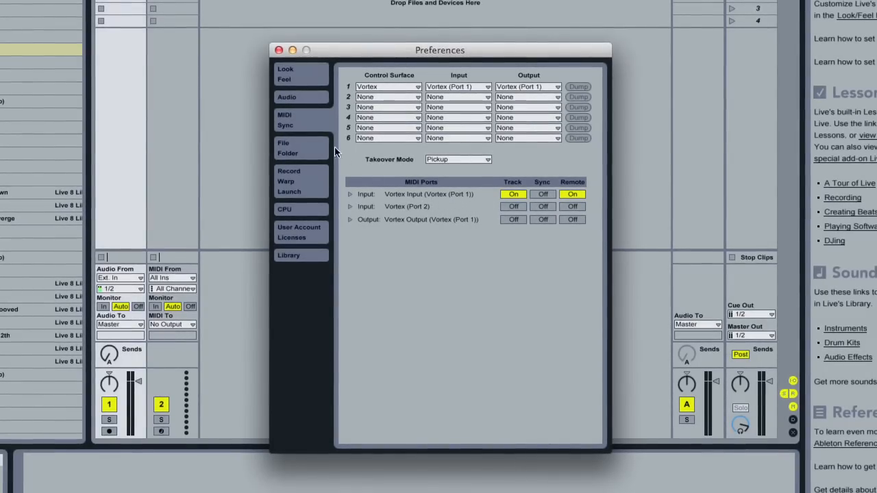
pyautogui.click(286, 95)
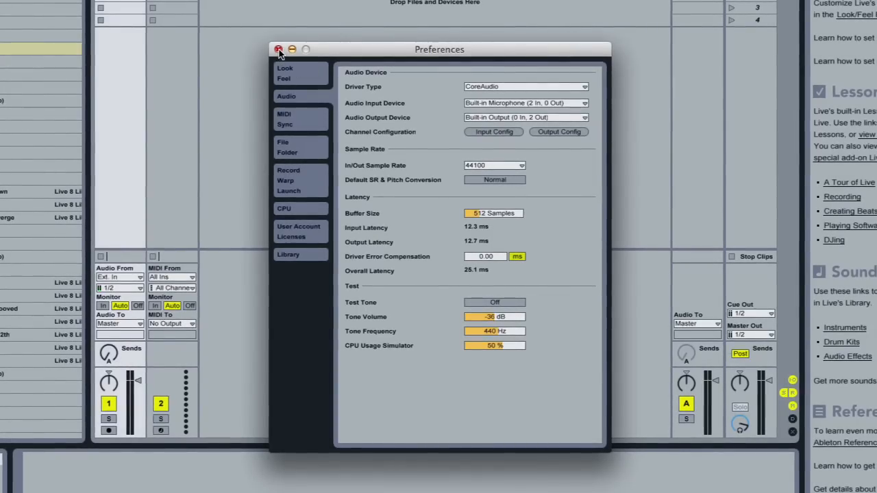
pyautogui.click(277, 49)
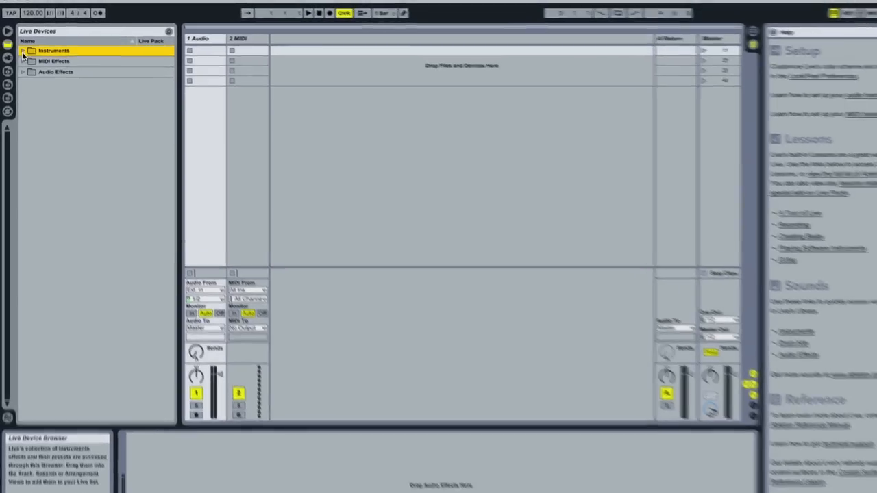
# - Load the Bass-Smoked Analog instrument rack preset onto MIDI track 2
pyautogui.click(28, 53)
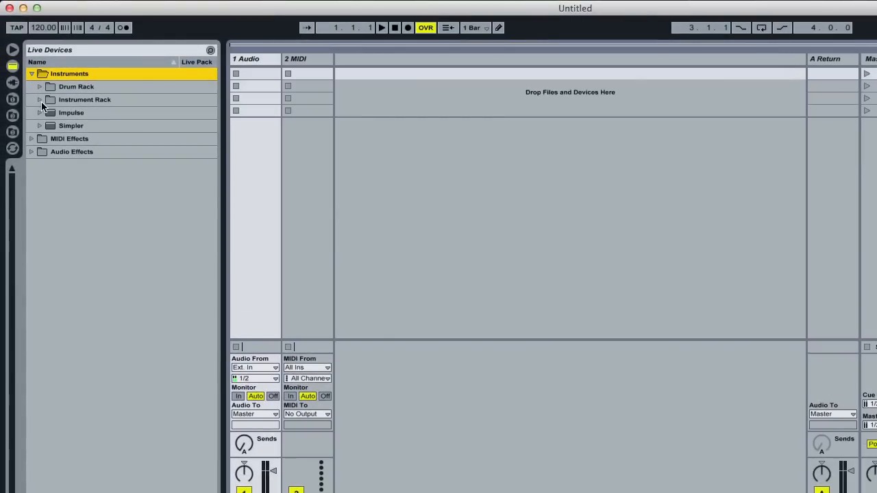
pyautogui.click(40, 98)
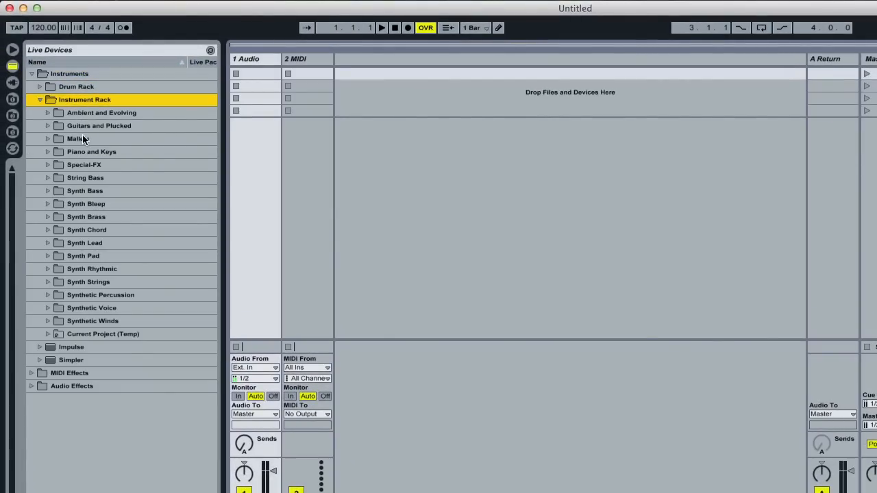
pyautogui.moveTo(91, 264)
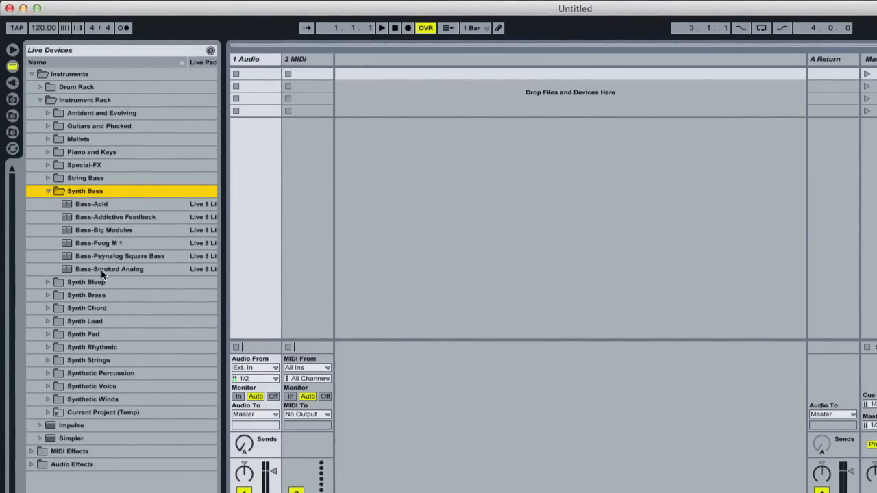
pyautogui.click(109, 268)
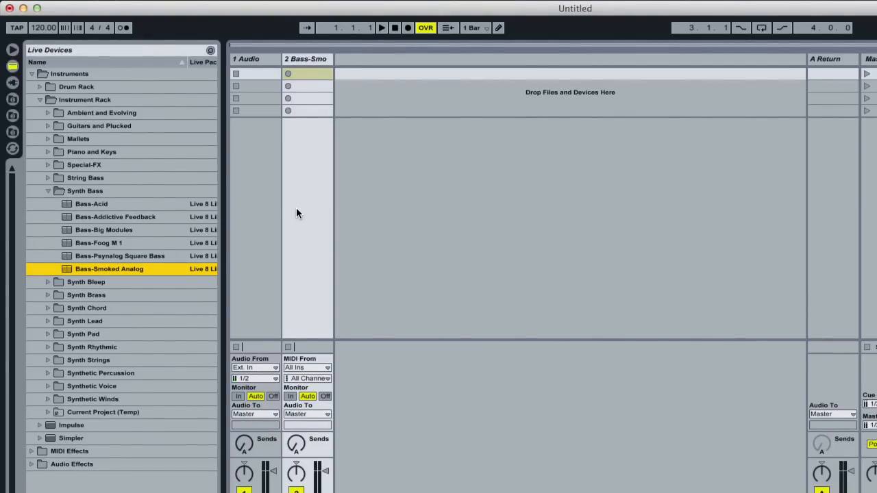
pyautogui.moveTo(324, 340)
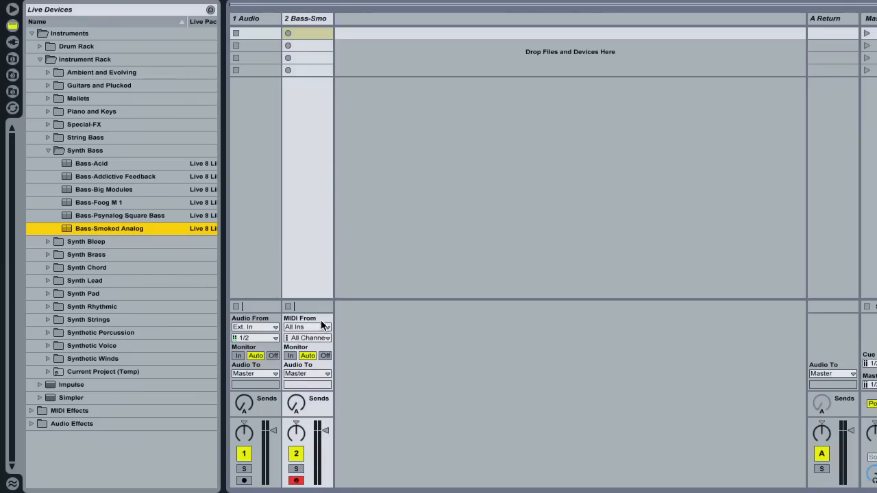
# - Set track 2's MIDI From to the Vortex input and bring up its channel choices
pyautogui.click(307, 326)
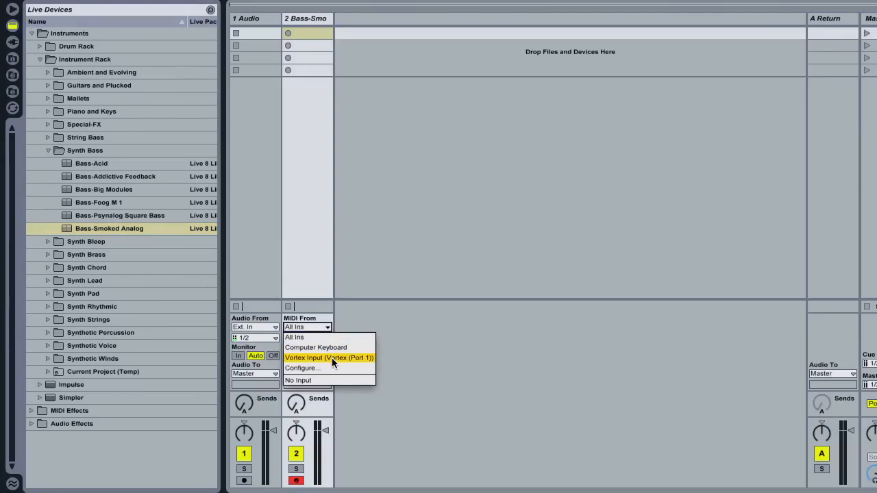
pyautogui.click(329, 356)
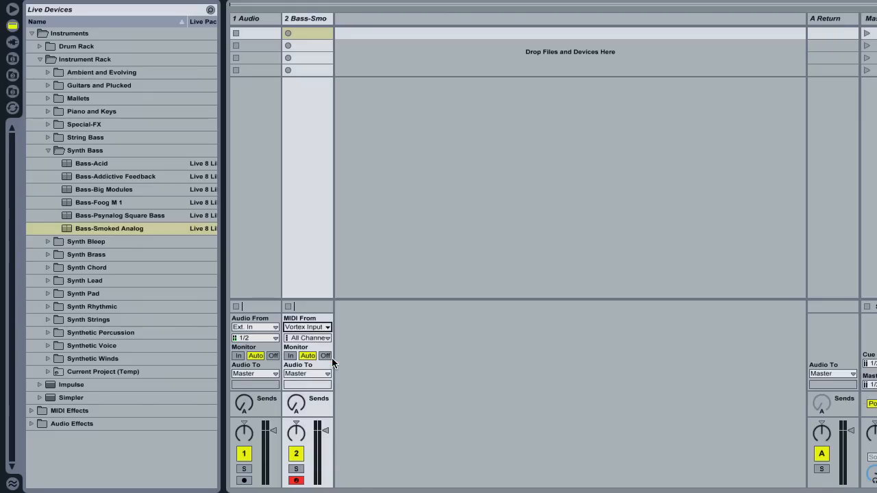
pyautogui.click(307, 337)
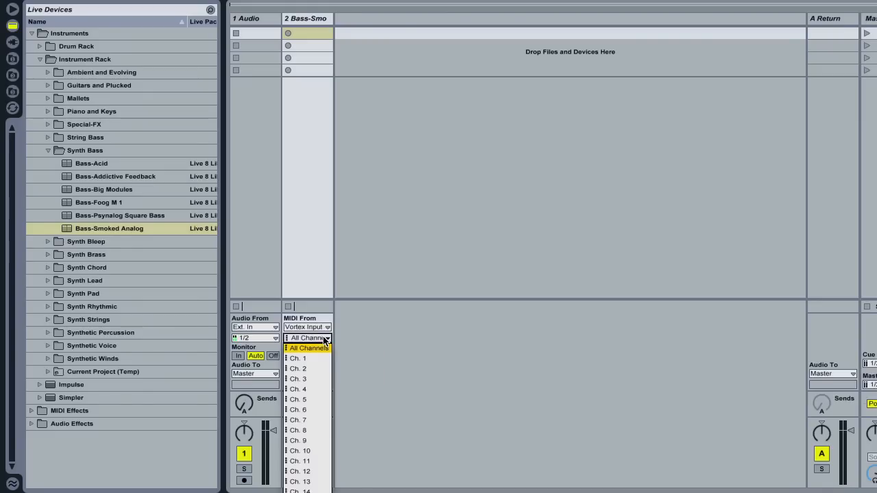
pyautogui.moveTo(326, 362)
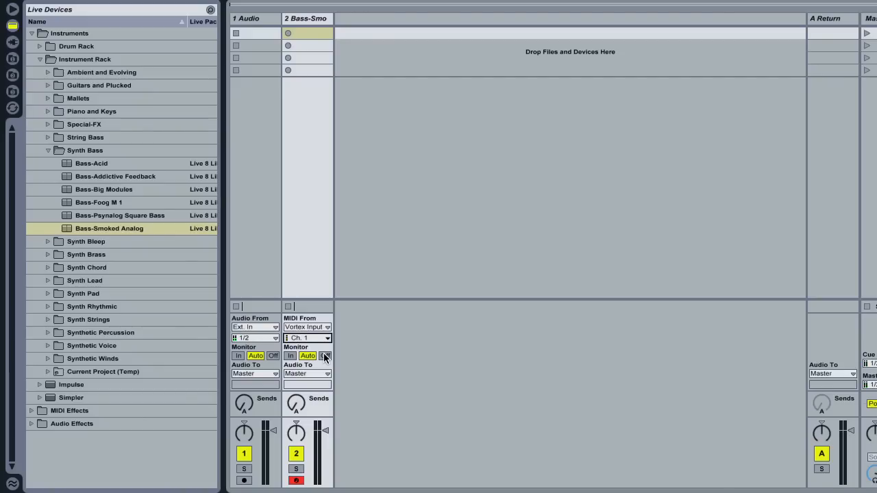
# - Finish track 2's channel choice and load the Kit-808 drum rack as a new track
pyautogui.click(325, 356)
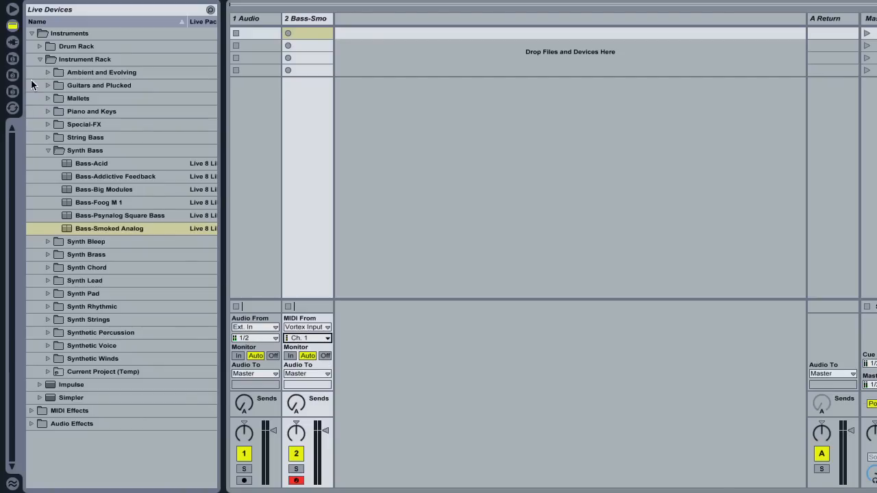
pyautogui.click(41, 59)
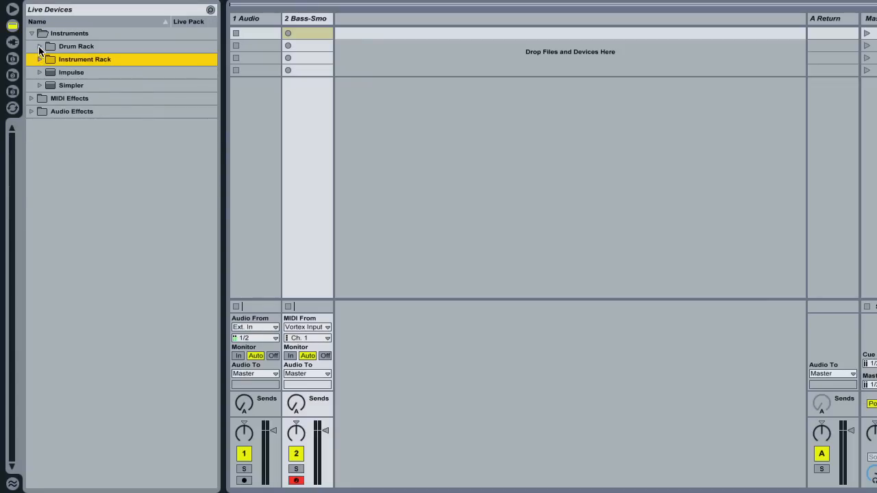
pyautogui.click(40, 47)
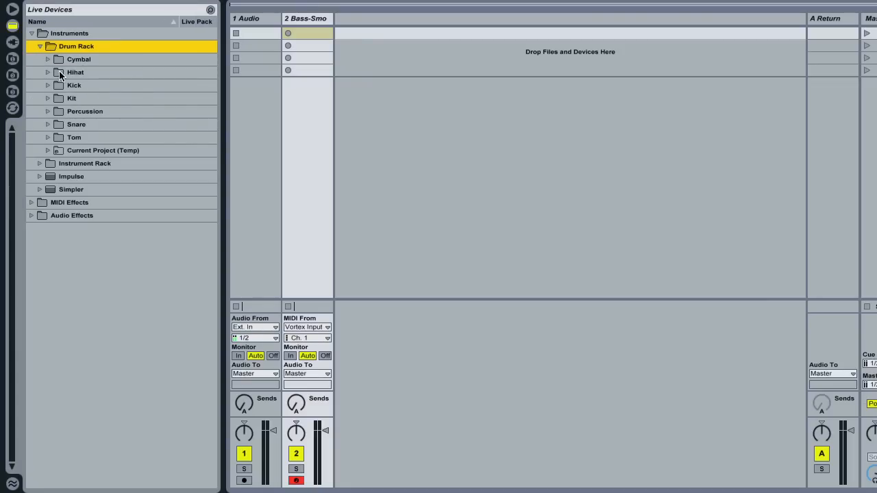
pyautogui.click(48, 98)
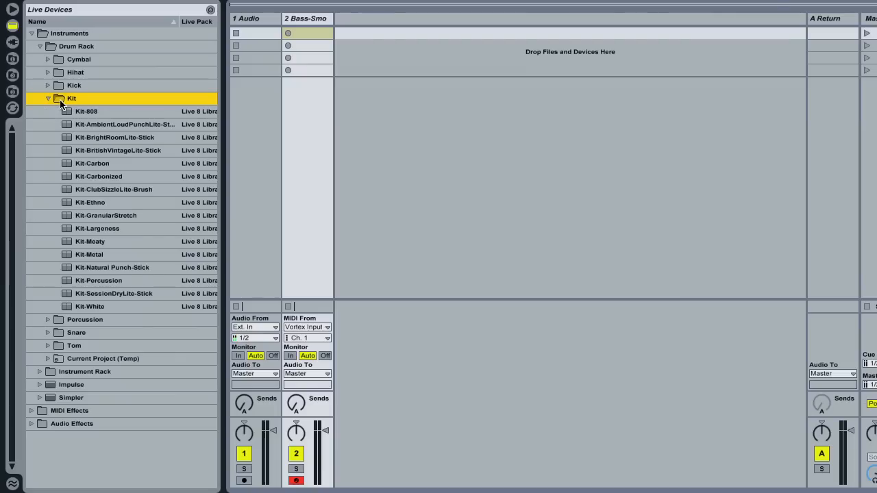
pyautogui.click(86, 111)
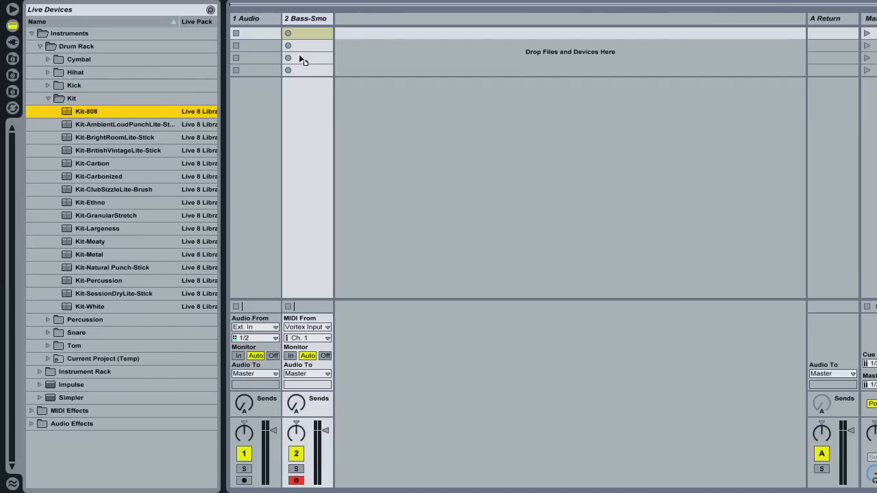
pyautogui.moveTo(384, 55)
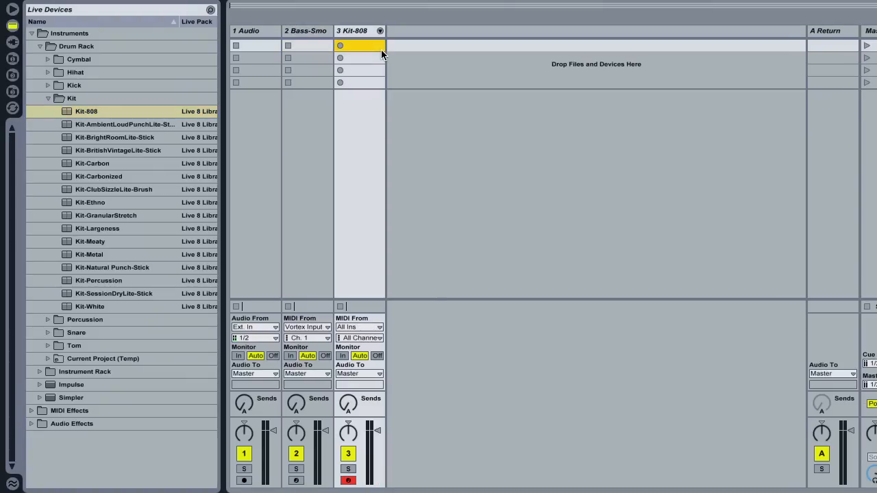
pyautogui.moveTo(384, 185)
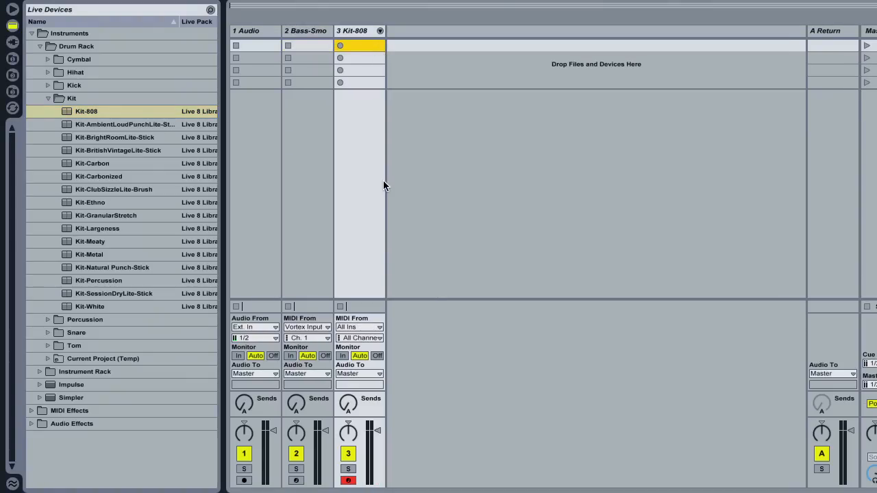
pyautogui.moveTo(404, 333)
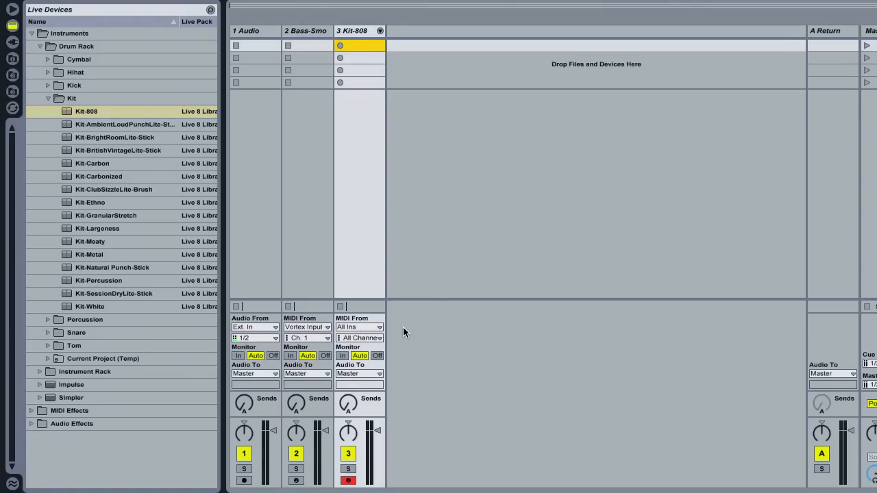
# - Set the 808 track's MIDI From to the Vortex input on channel 10
pyautogui.click(359, 326)
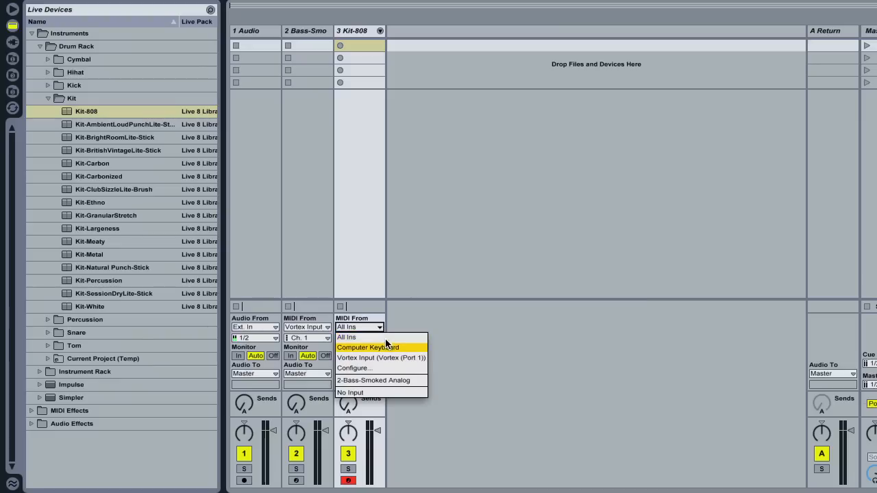
pyautogui.click(357, 337)
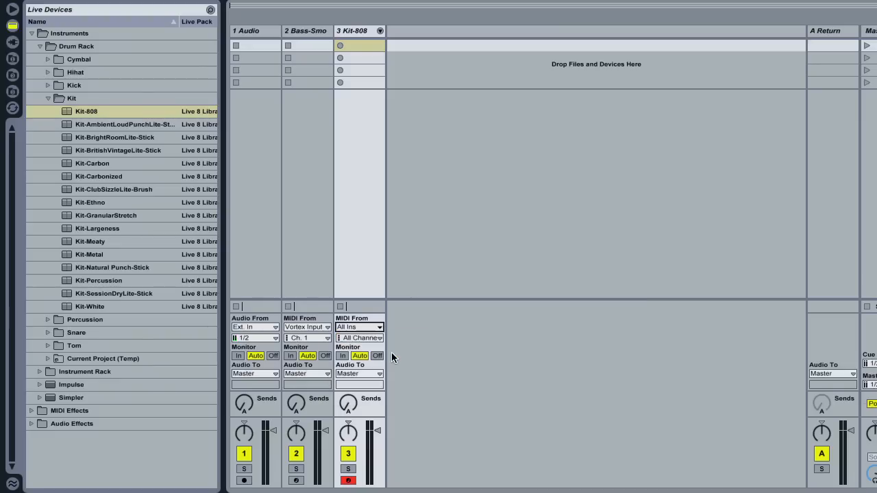
pyautogui.click(359, 337)
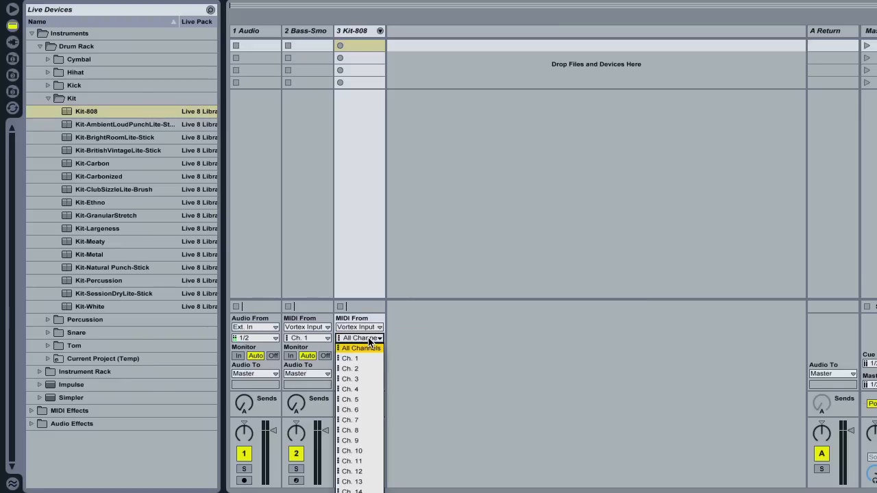
pyautogui.moveTo(360, 463)
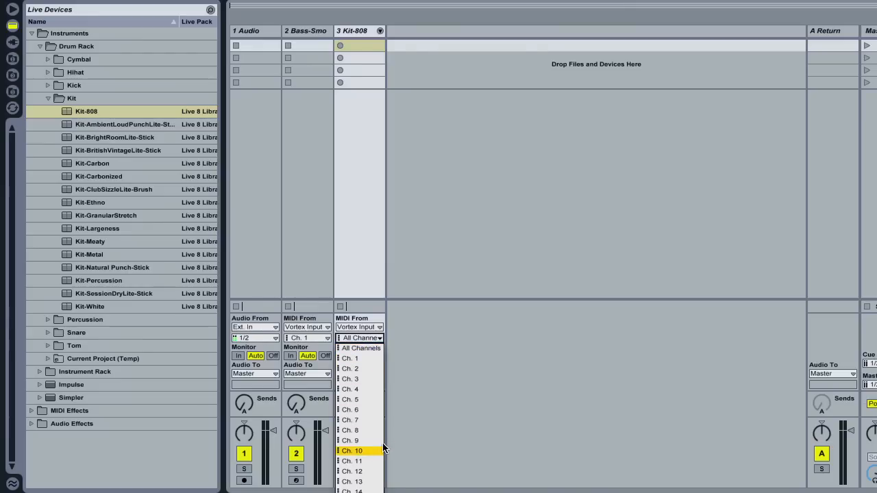
pyautogui.click(352, 447)
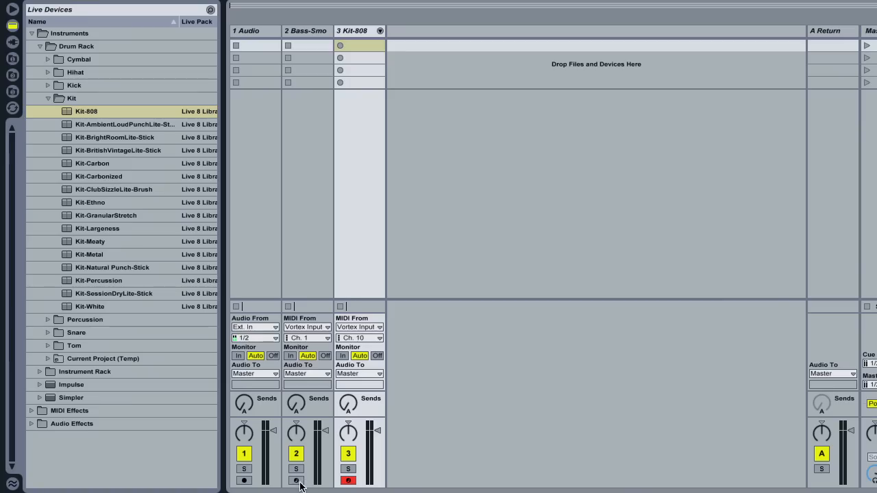
# - Arm the bass track alongside the 808 and turn up the bass's Osc 2 shape and amount macros
pyautogui.click(295, 480)
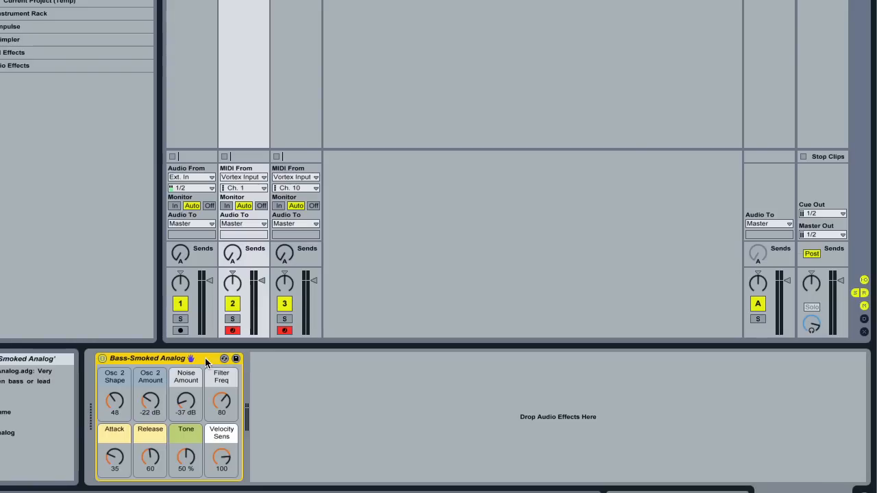
pyautogui.moveTo(115, 400); pyautogui.dragTo(116, 384)
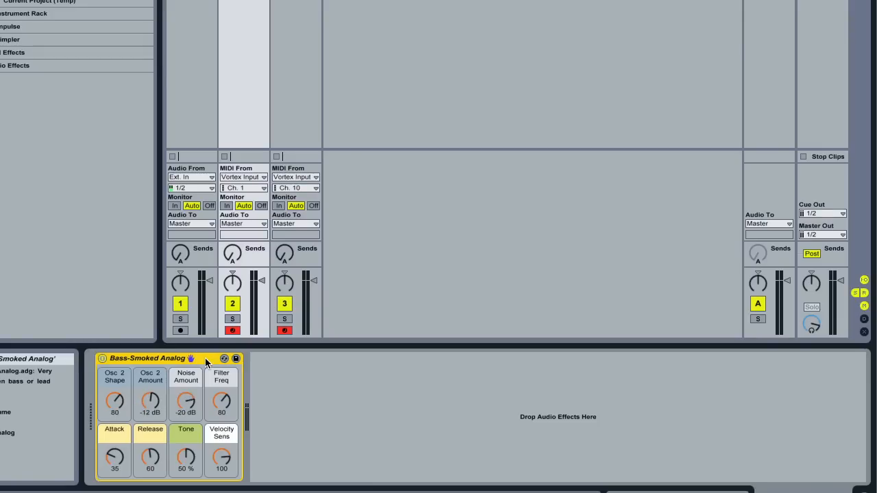
pyautogui.moveTo(186, 400); pyautogui.dragTo(187, 414)
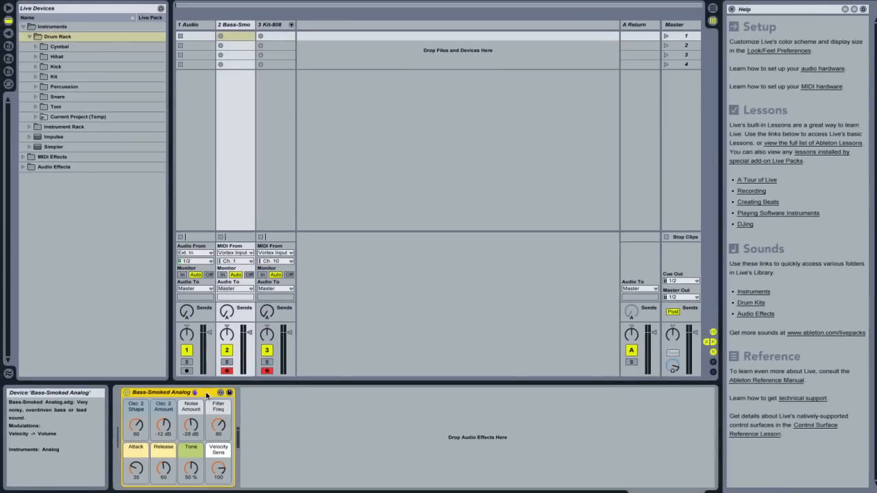
pyautogui.moveTo(175, 303)
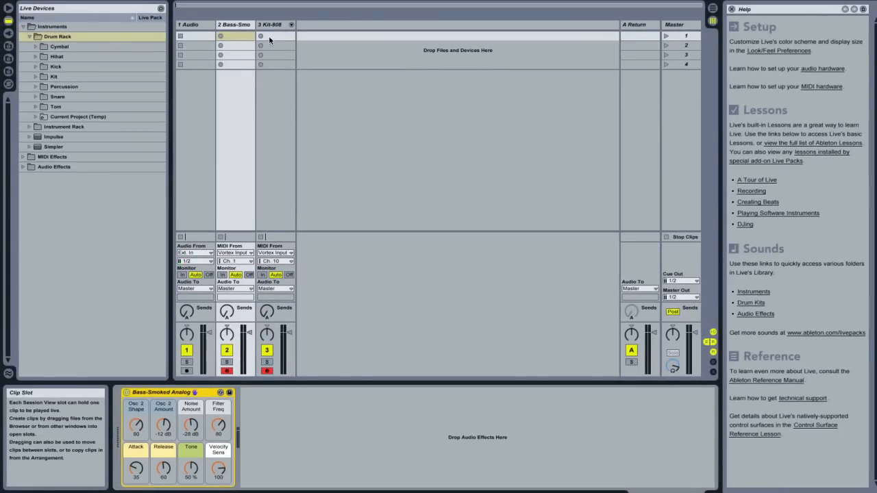
pyautogui.click(278, 25)
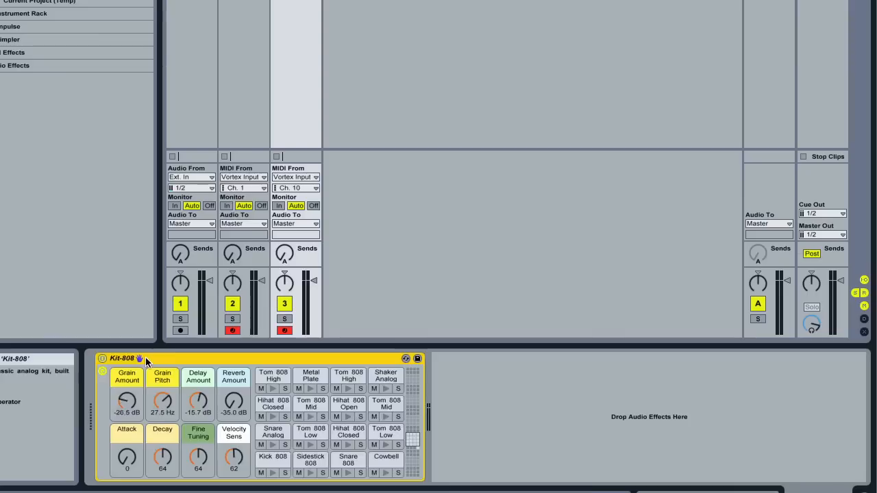
pyautogui.click(170, 6)
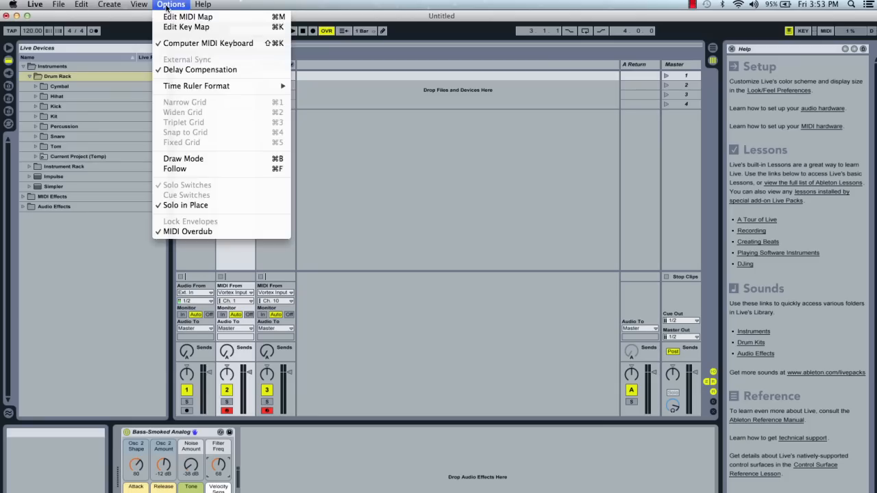
# - MIDI-map the bass rack's Filter Freq to a Vortex knob (CC 10), then sweep the filter down to test
pyautogui.click(185, 16)
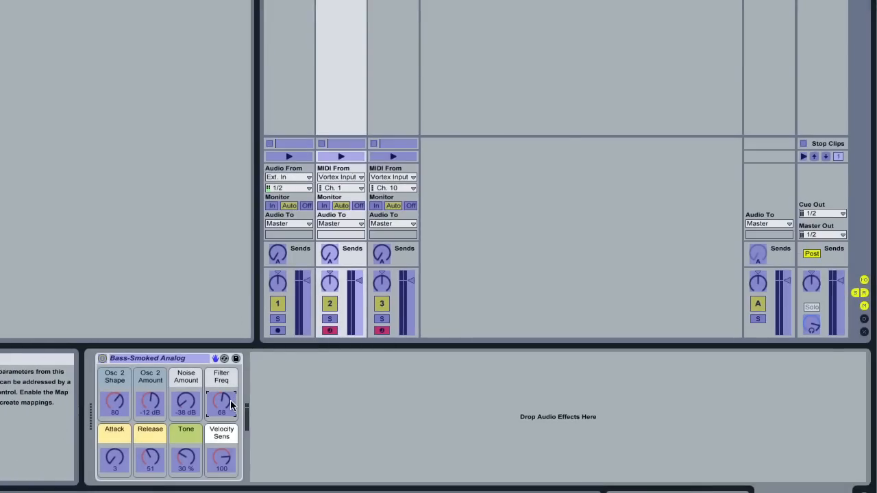
pyautogui.moveTo(228, 400)
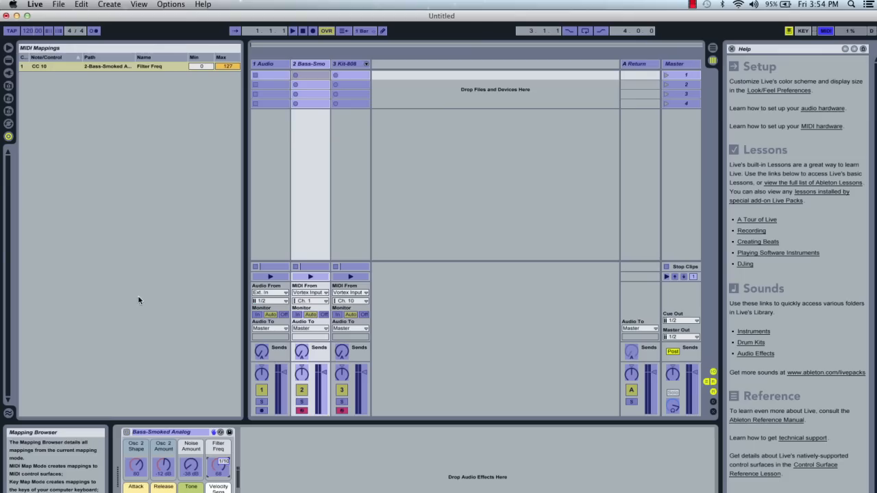
pyautogui.click(170, 4)
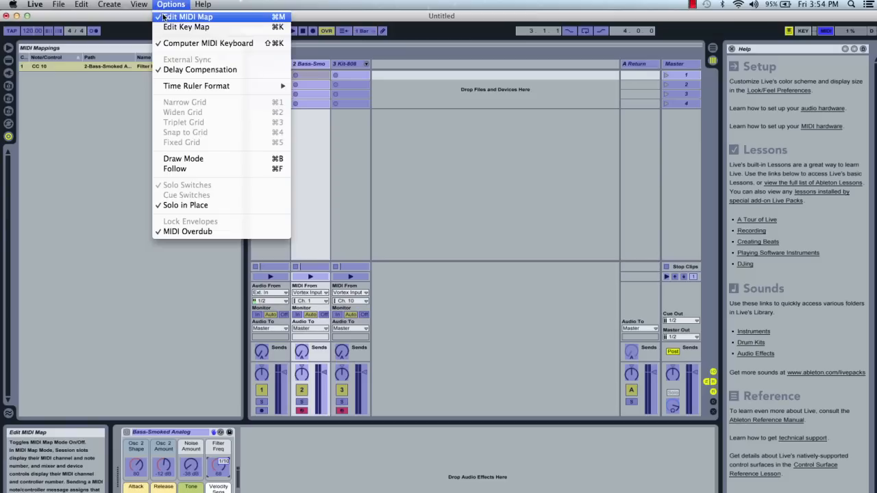
pyautogui.click(187, 17)
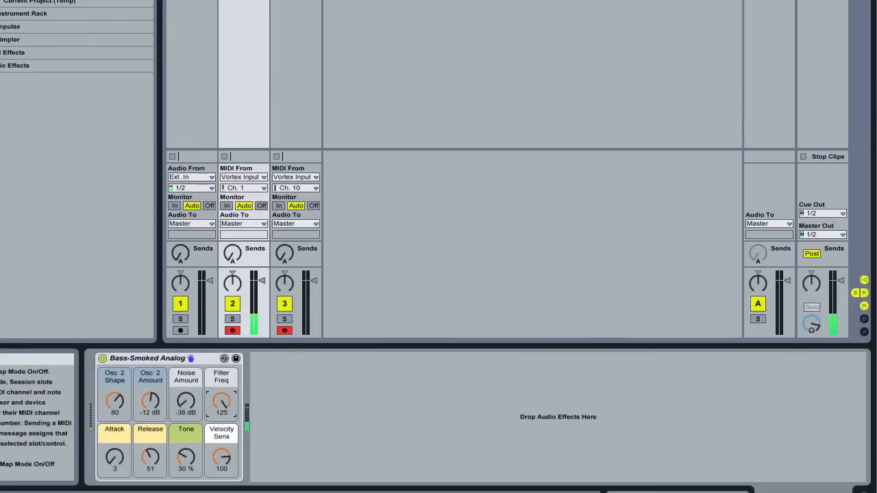
pyautogui.moveTo(222, 400); pyautogui.dragTo(222, 418)
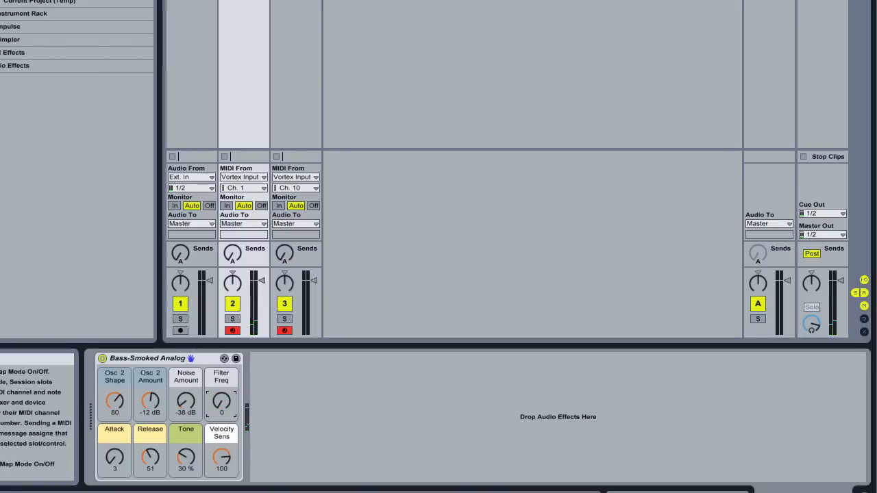